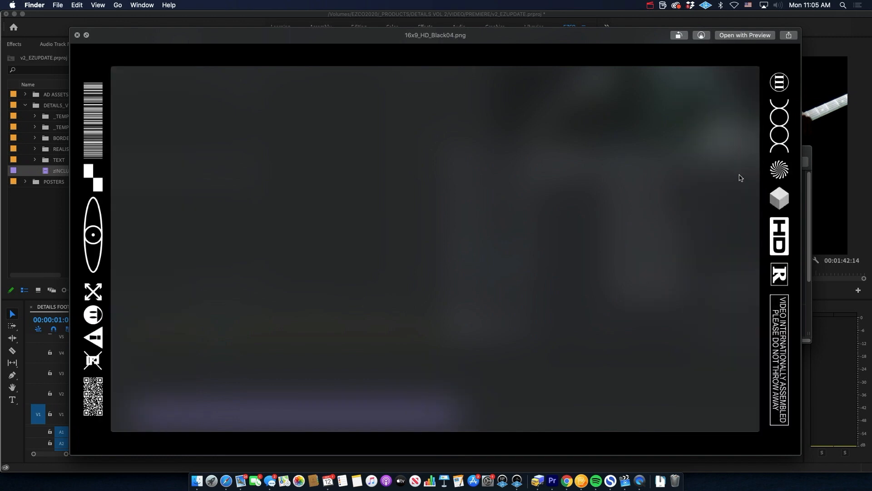
# - Dismiss the Quick Look preview of 16x9_HD_Black04.png and return to the Premiere project
pyautogui.click(78, 35)
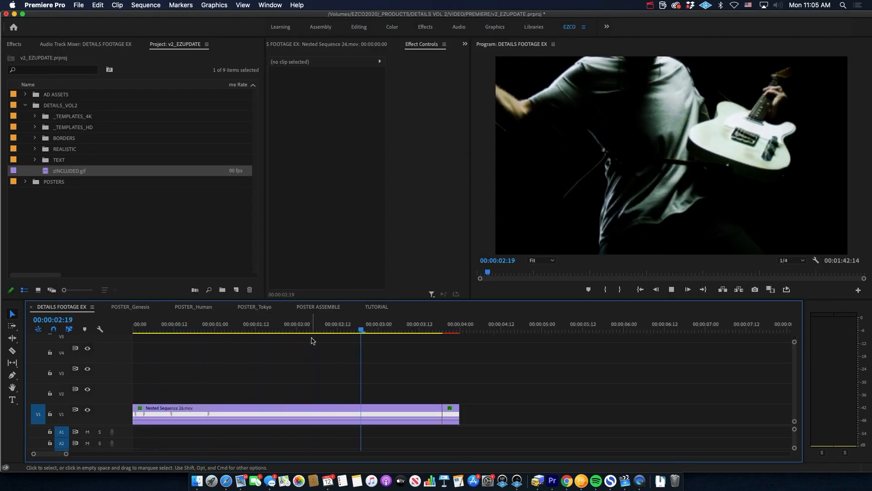
pyautogui.click(186, 330)
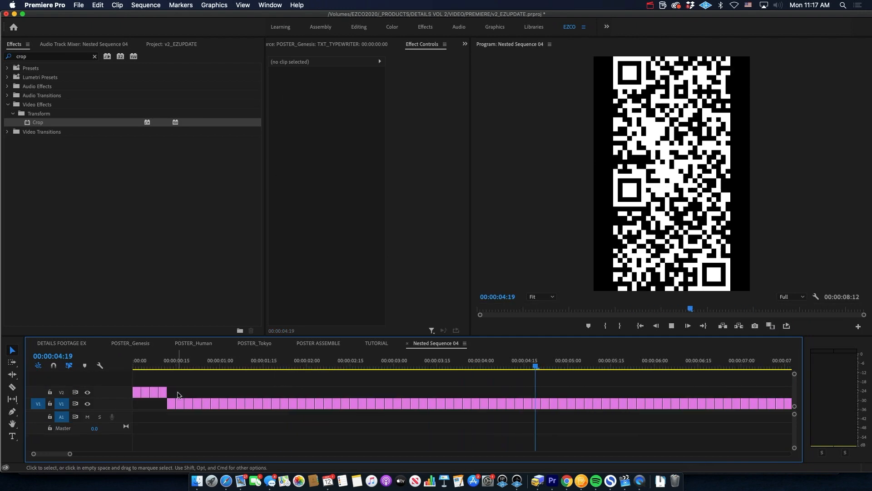
# - Switch to the POSTER_Human sequence and reveal the clip's source in the POSTERS folder
pyautogui.click(130, 342)
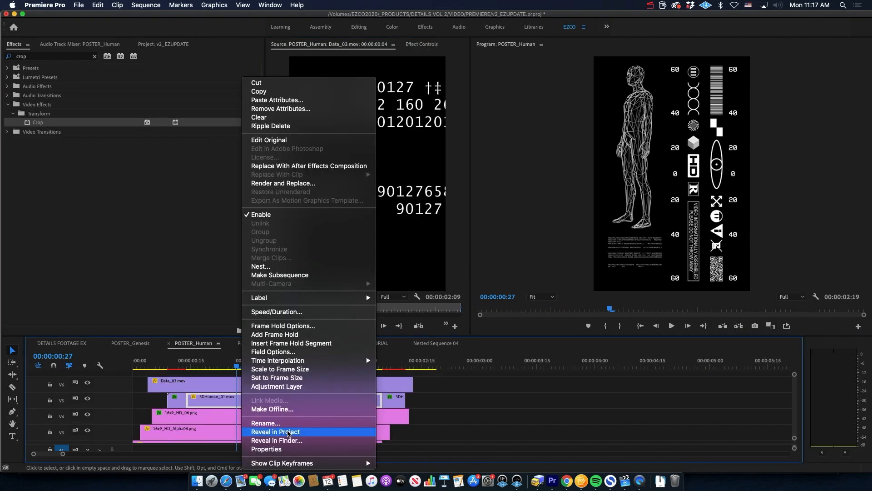
pyautogui.click(276, 432)
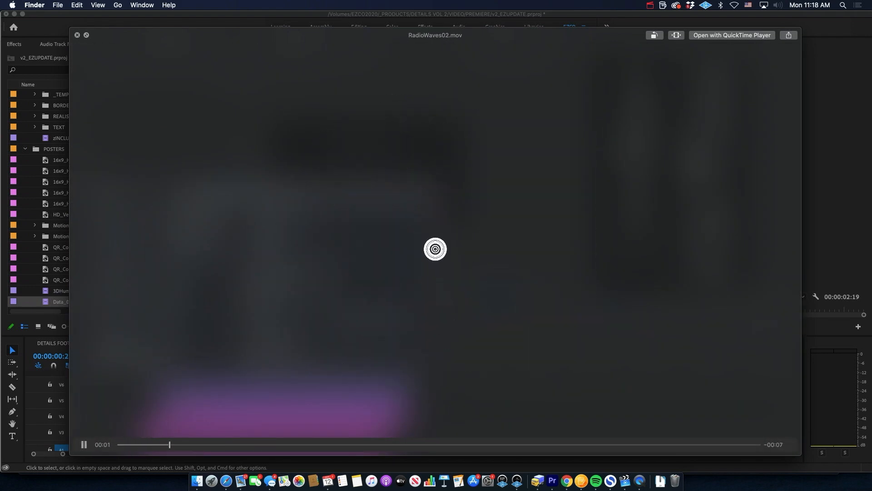
# - Close the RadioWaves02.mov preview and jump to the full 3D human poster in POSTER ASSEMBLE
pyautogui.click(77, 36)
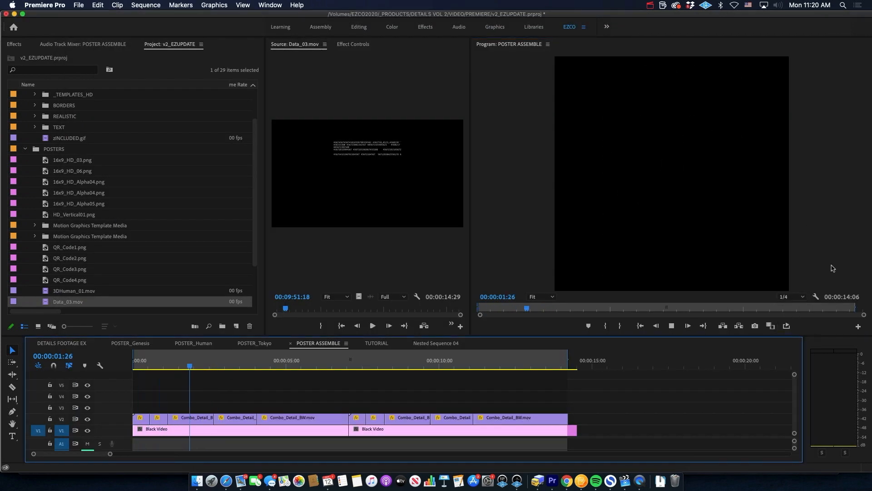
pyautogui.click(318, 365)
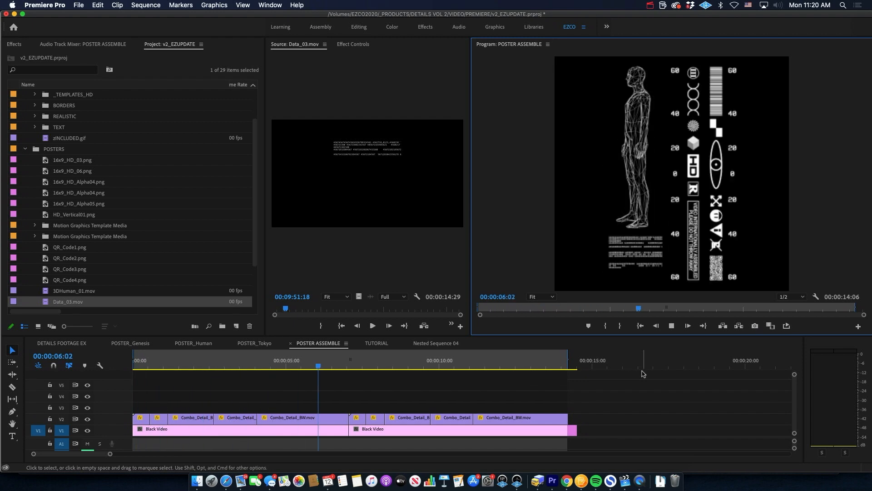